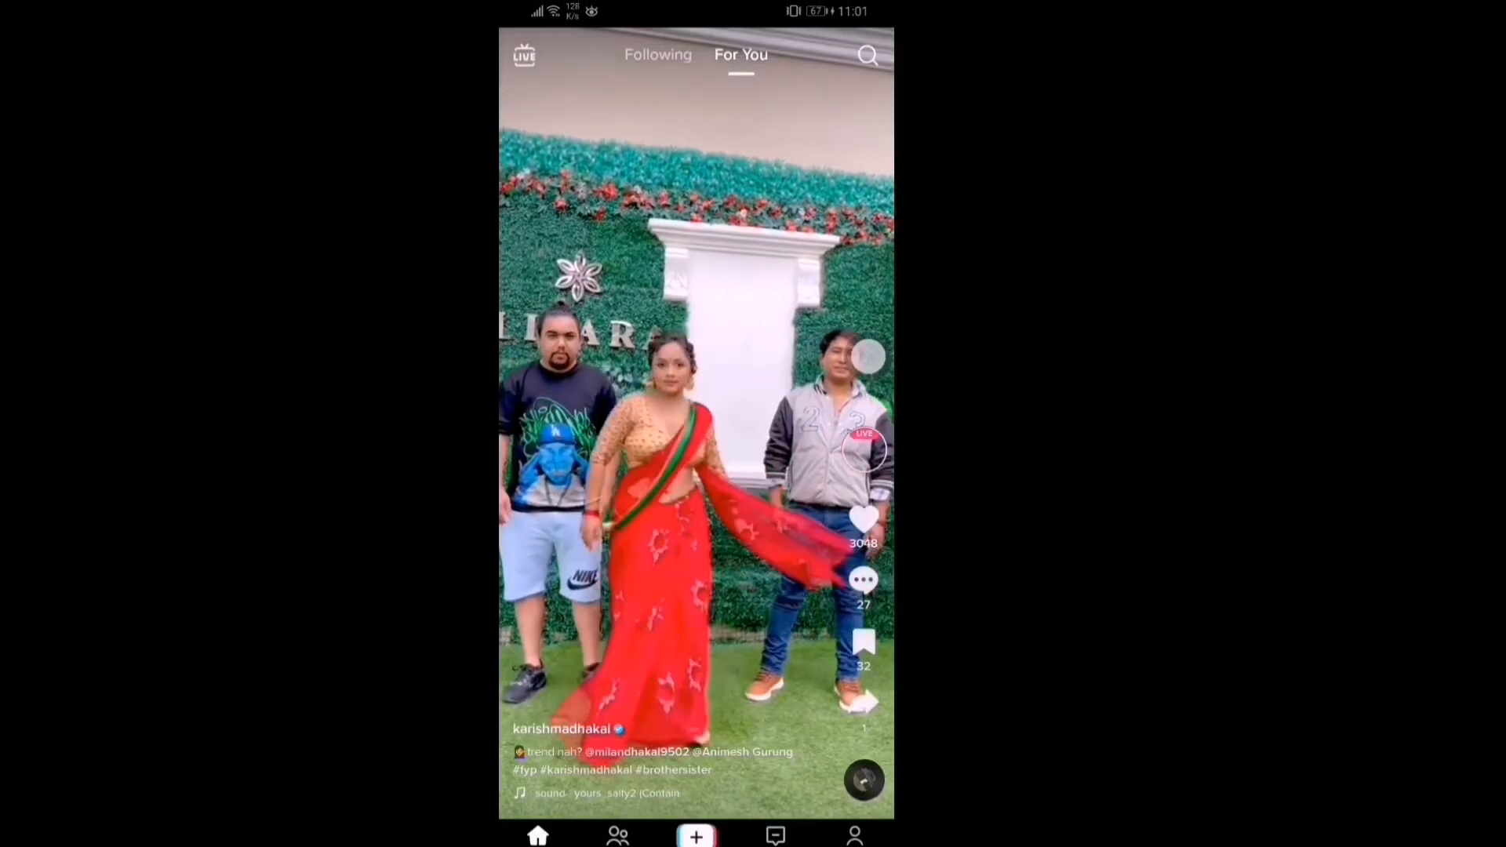
left_click(868, 55)
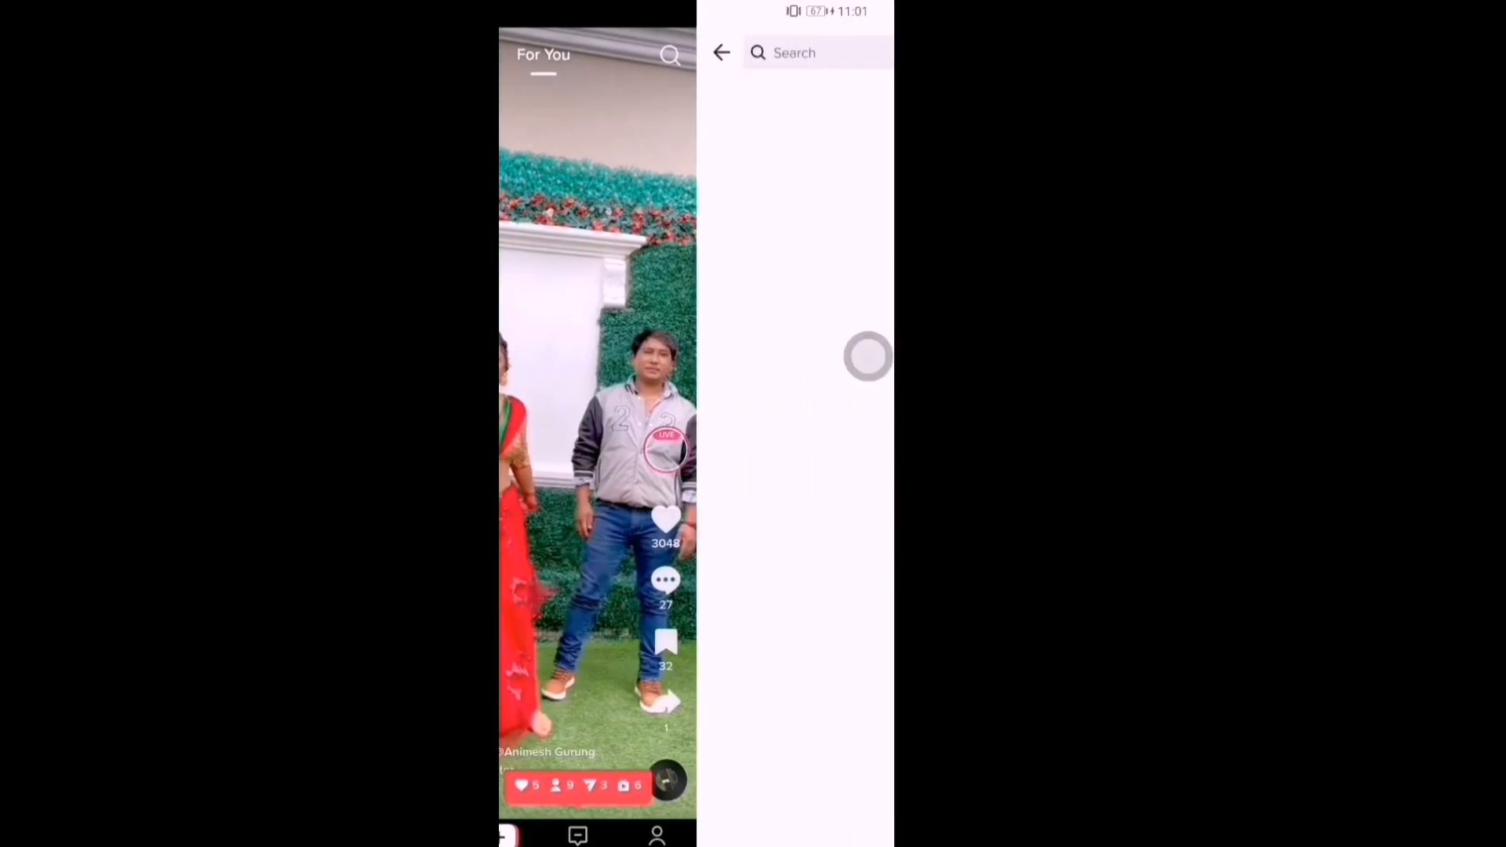
left_click(817, 53)
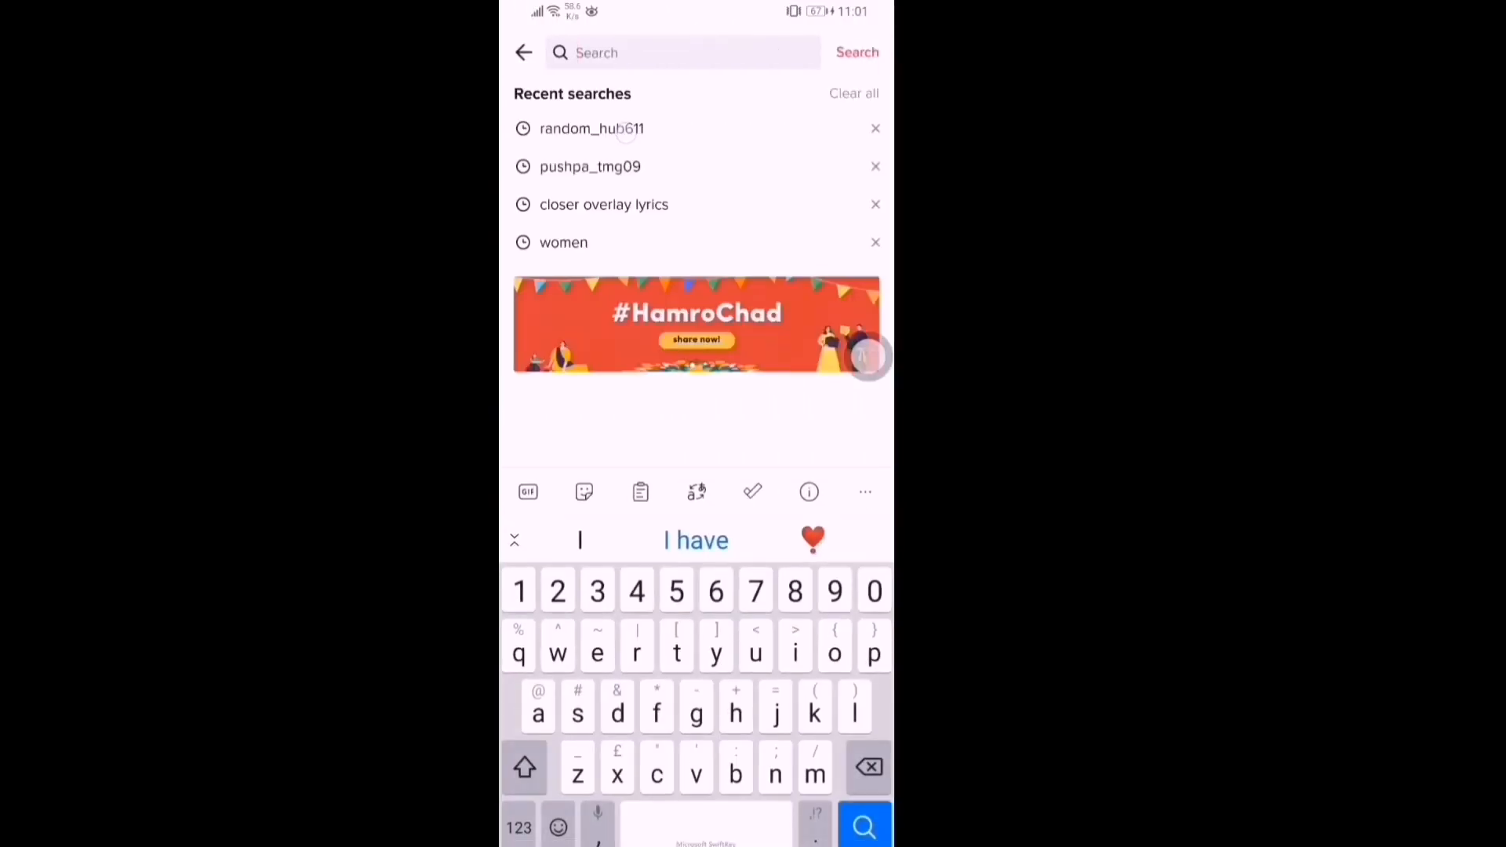
left_click(591, 128)
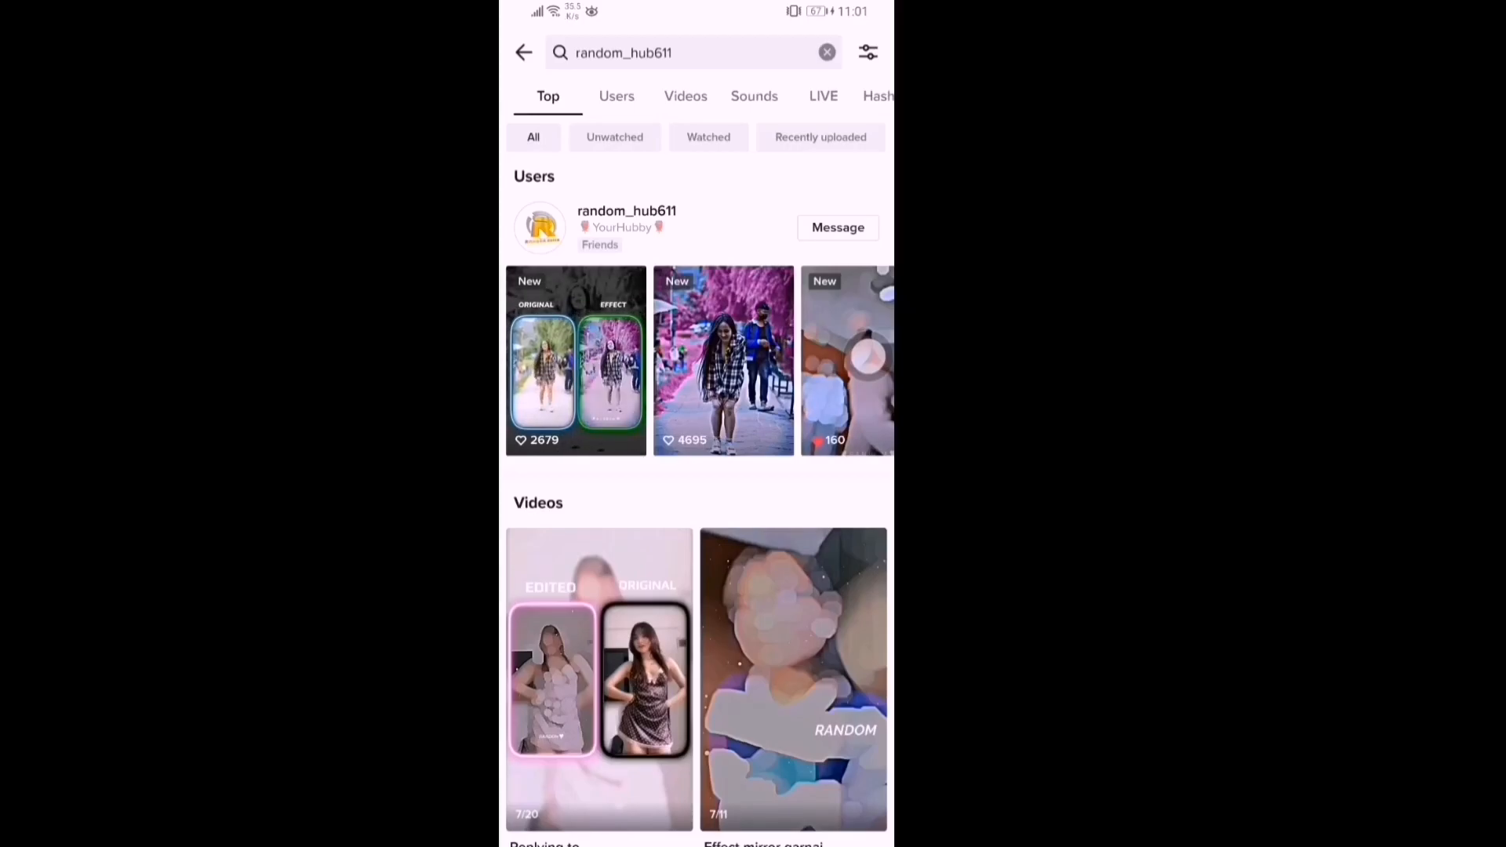
left_click(626, 228)
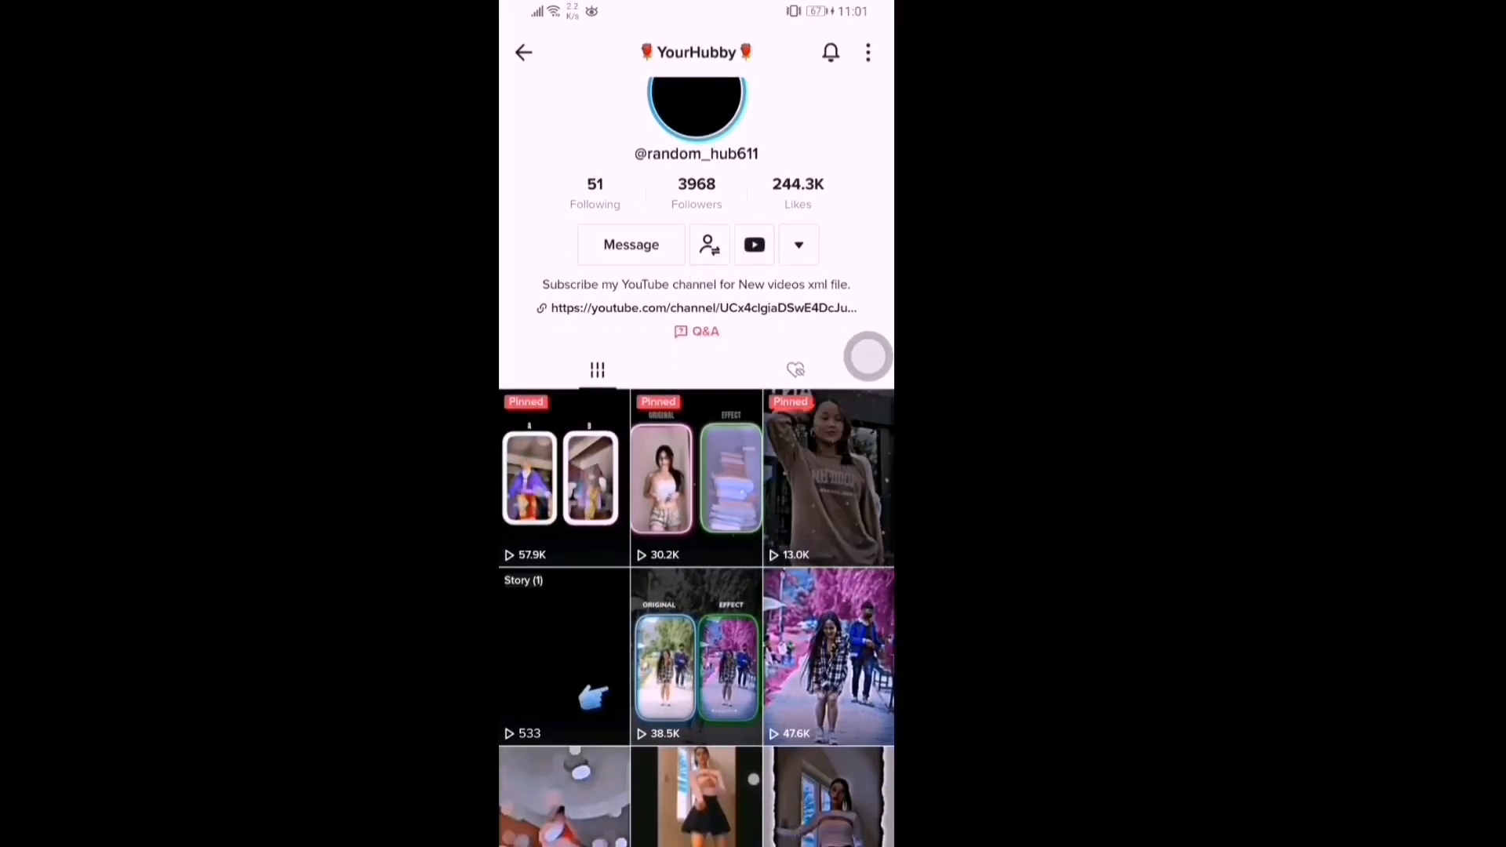
Open Random Editz's latest XML video, expand its description, and follow the XML Drive link
left_click(754, 243)
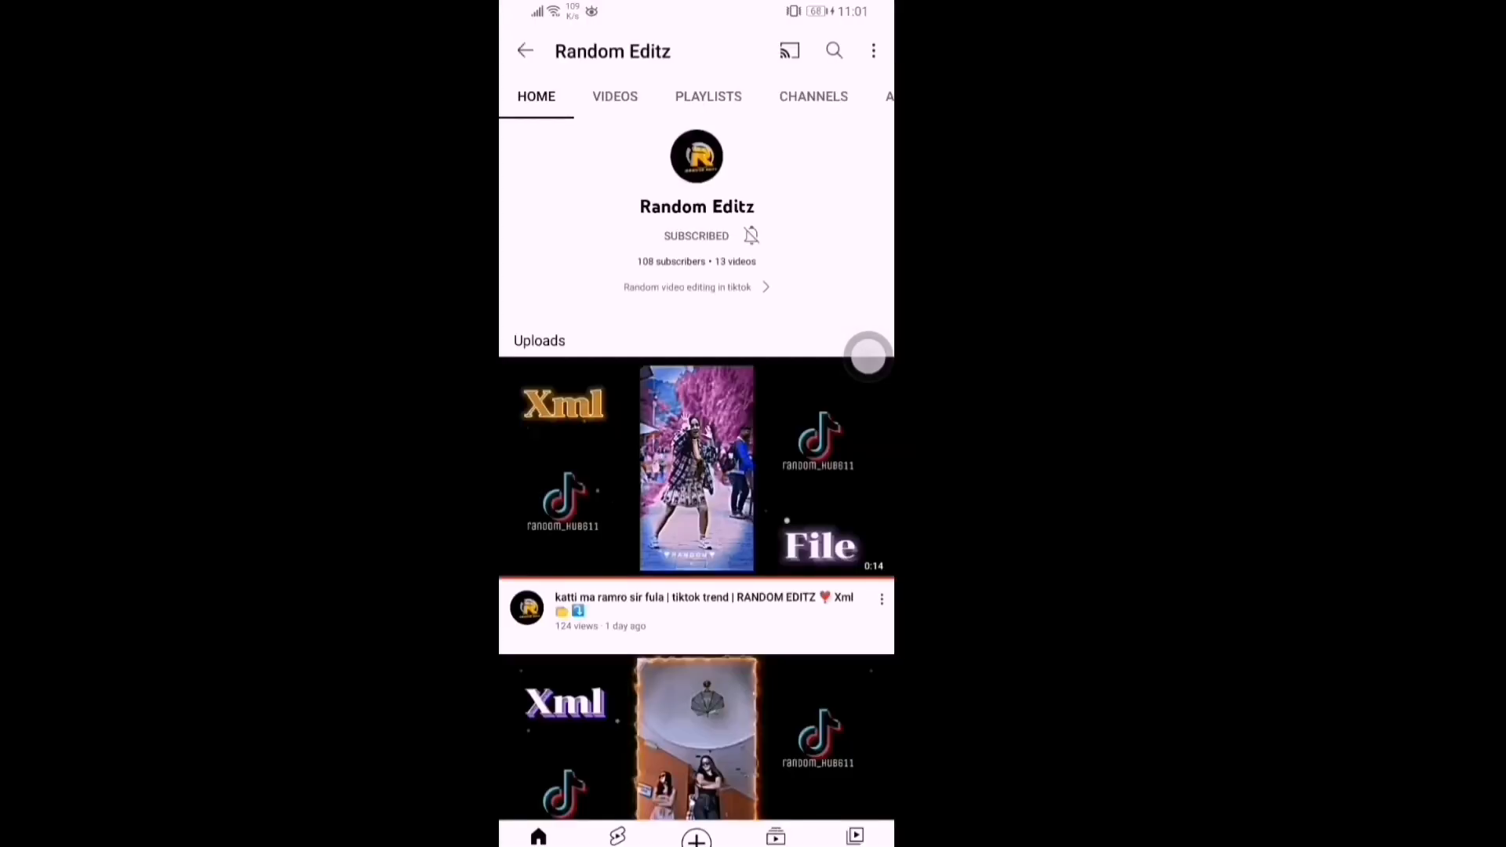
left_click(696, 467)
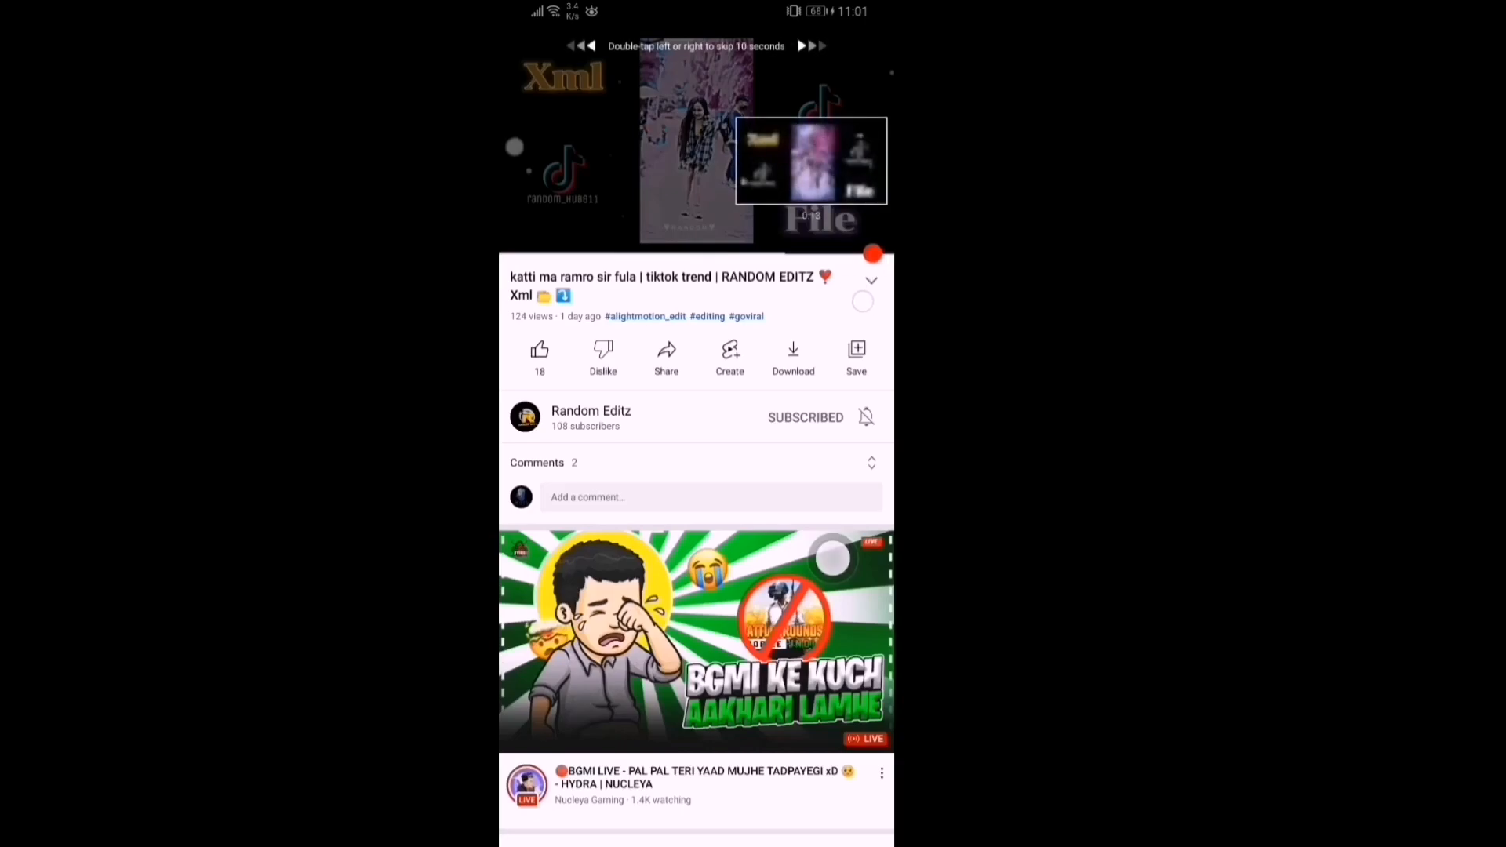
left_click(672, 288)
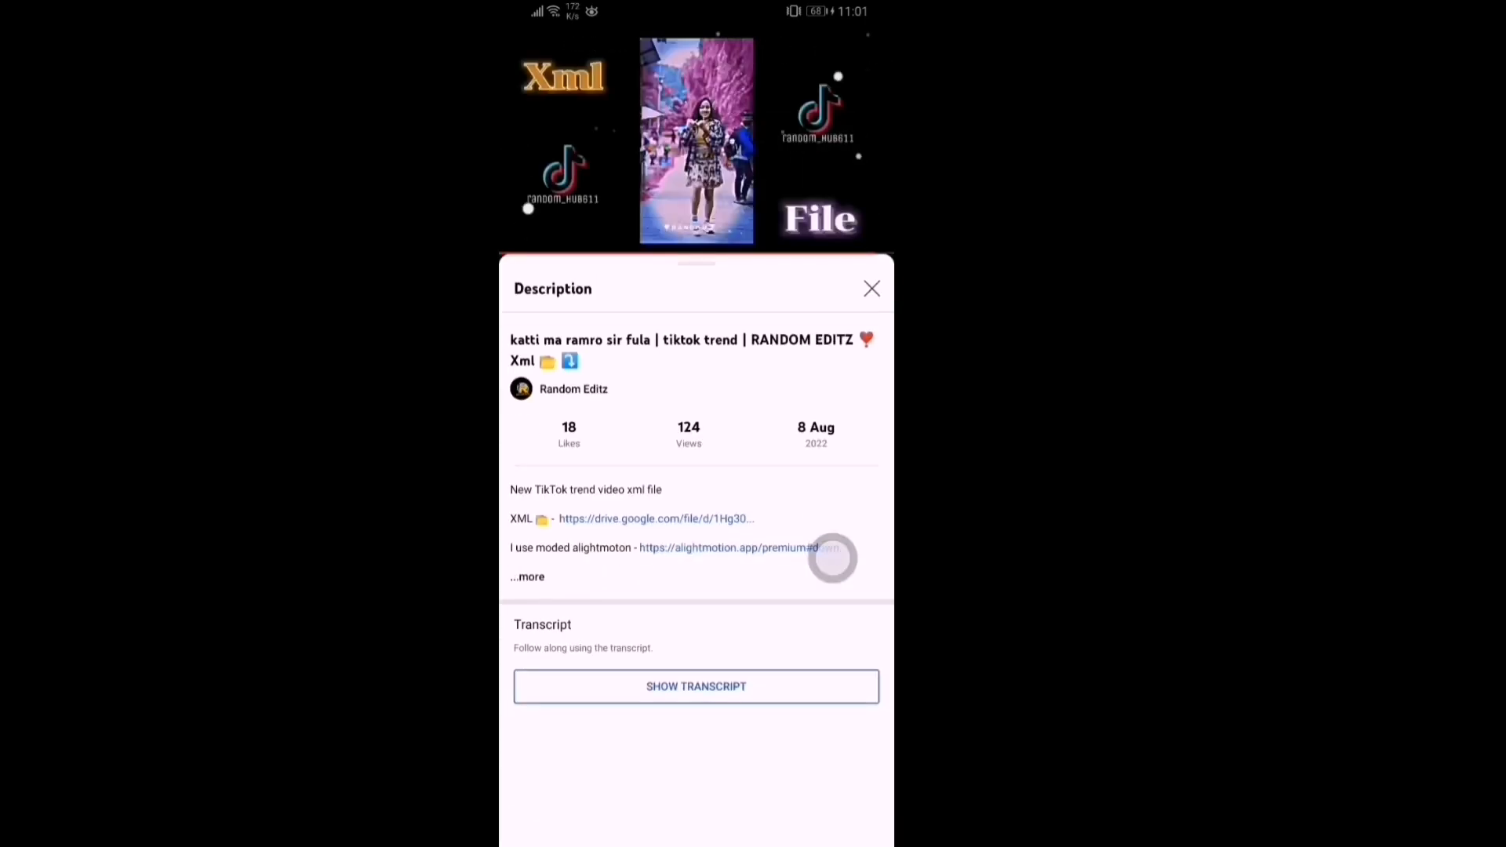
left_click(527, 577)
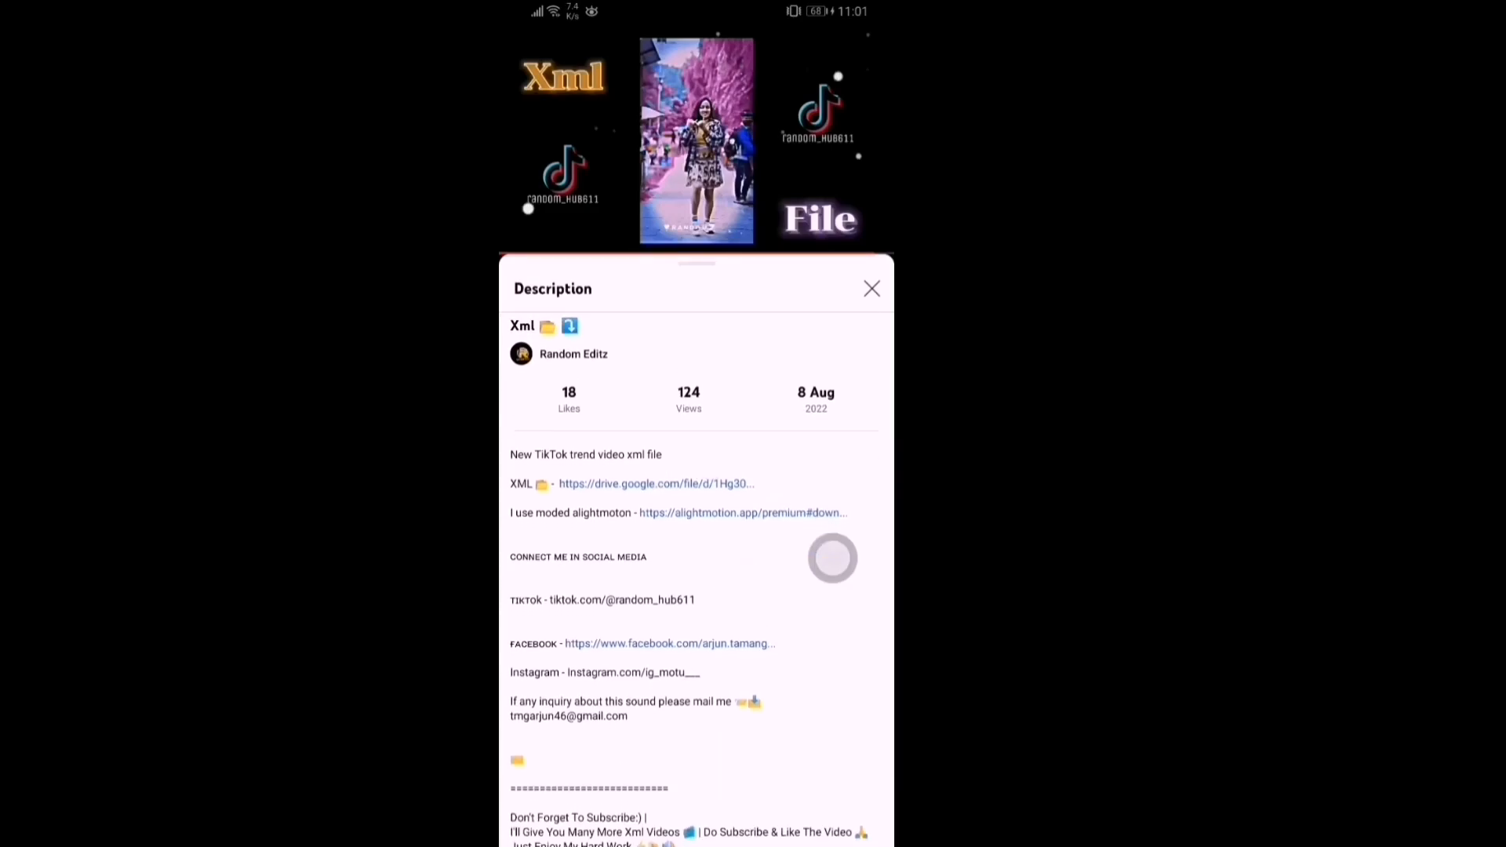
left_click(655, 483)
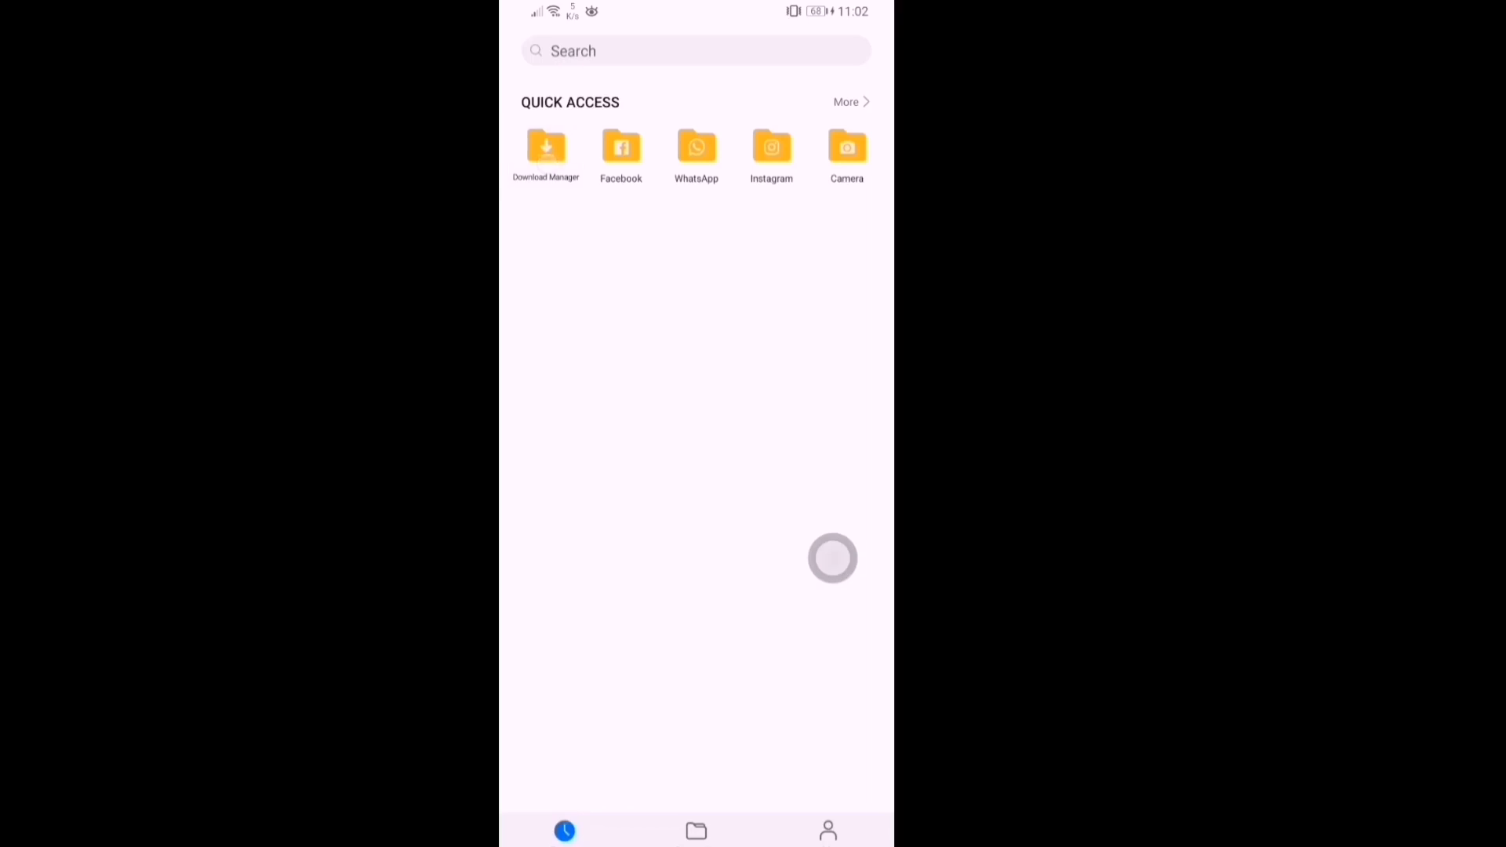
Share katti ma ramro new edit.xml from the Download Manager to Alight Motion
left_click(546, 154)
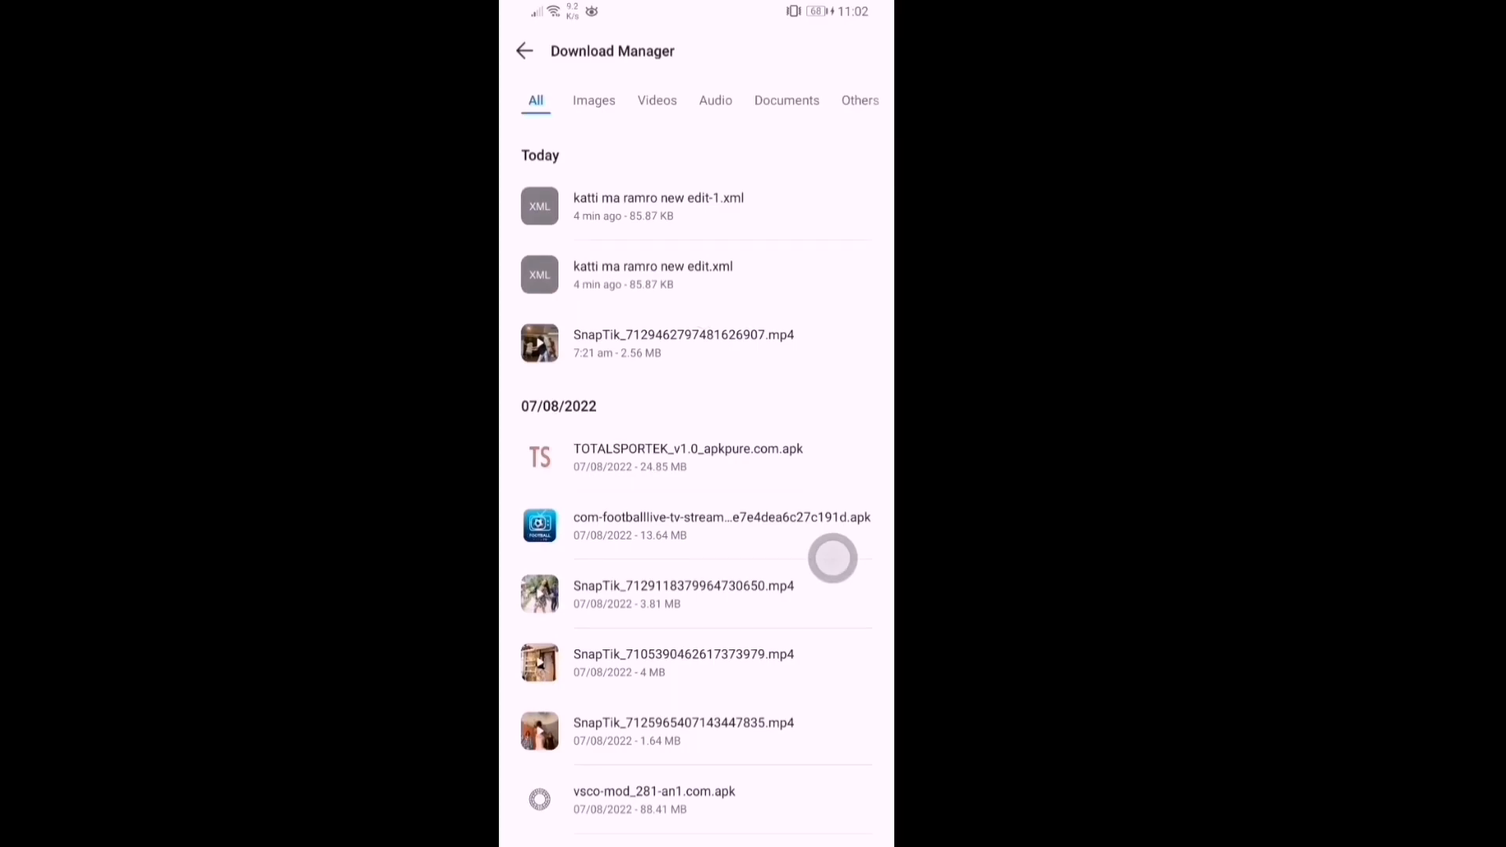
left_click(654, 275)
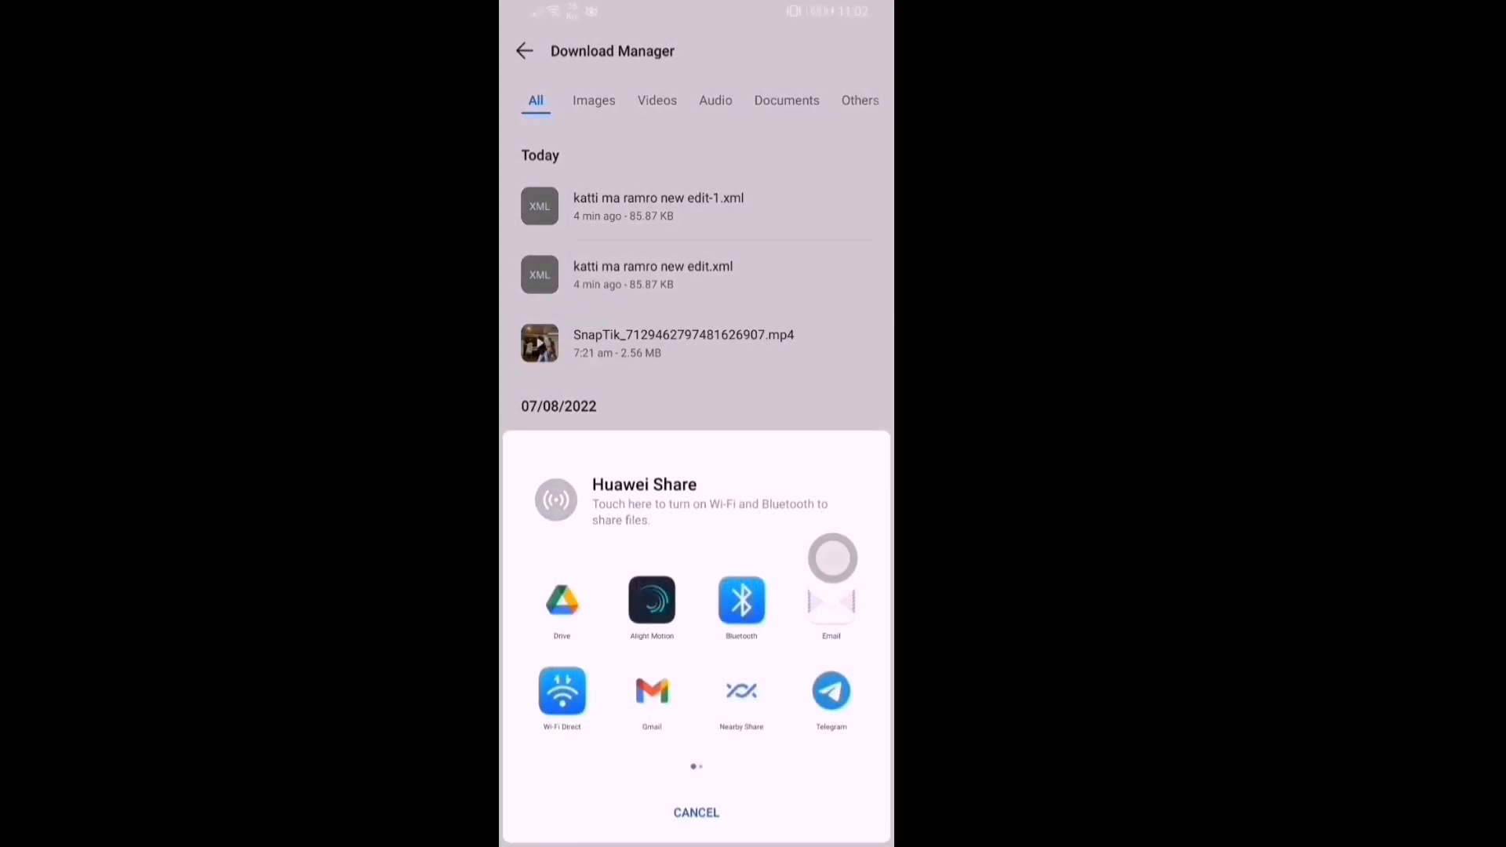
left_click(696, 812)
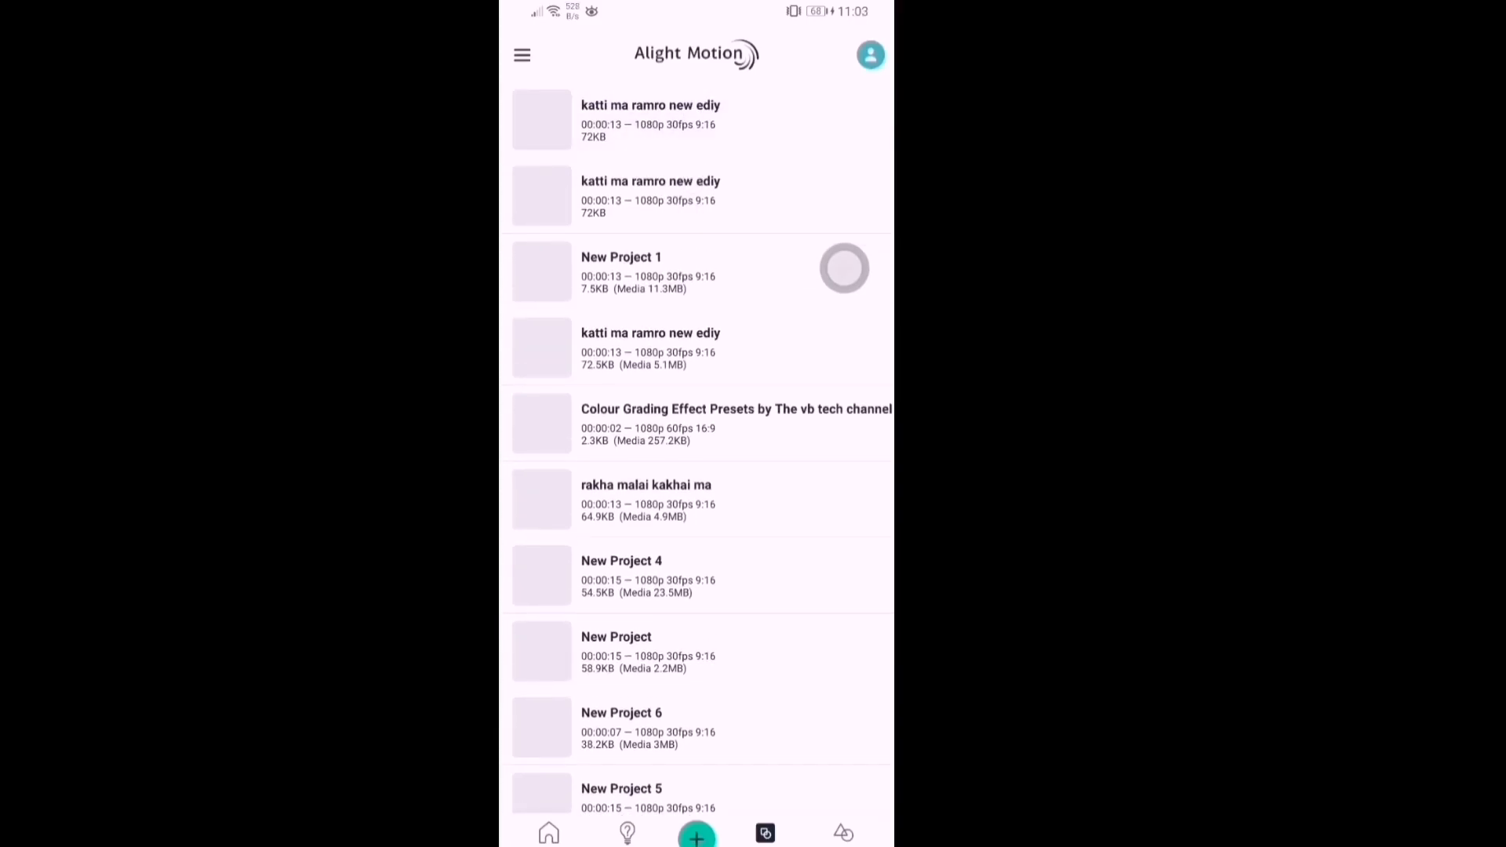
Open the katti ma ramro project and show the SnapTik clip's Color & Fill settings
left_click(651, 119)
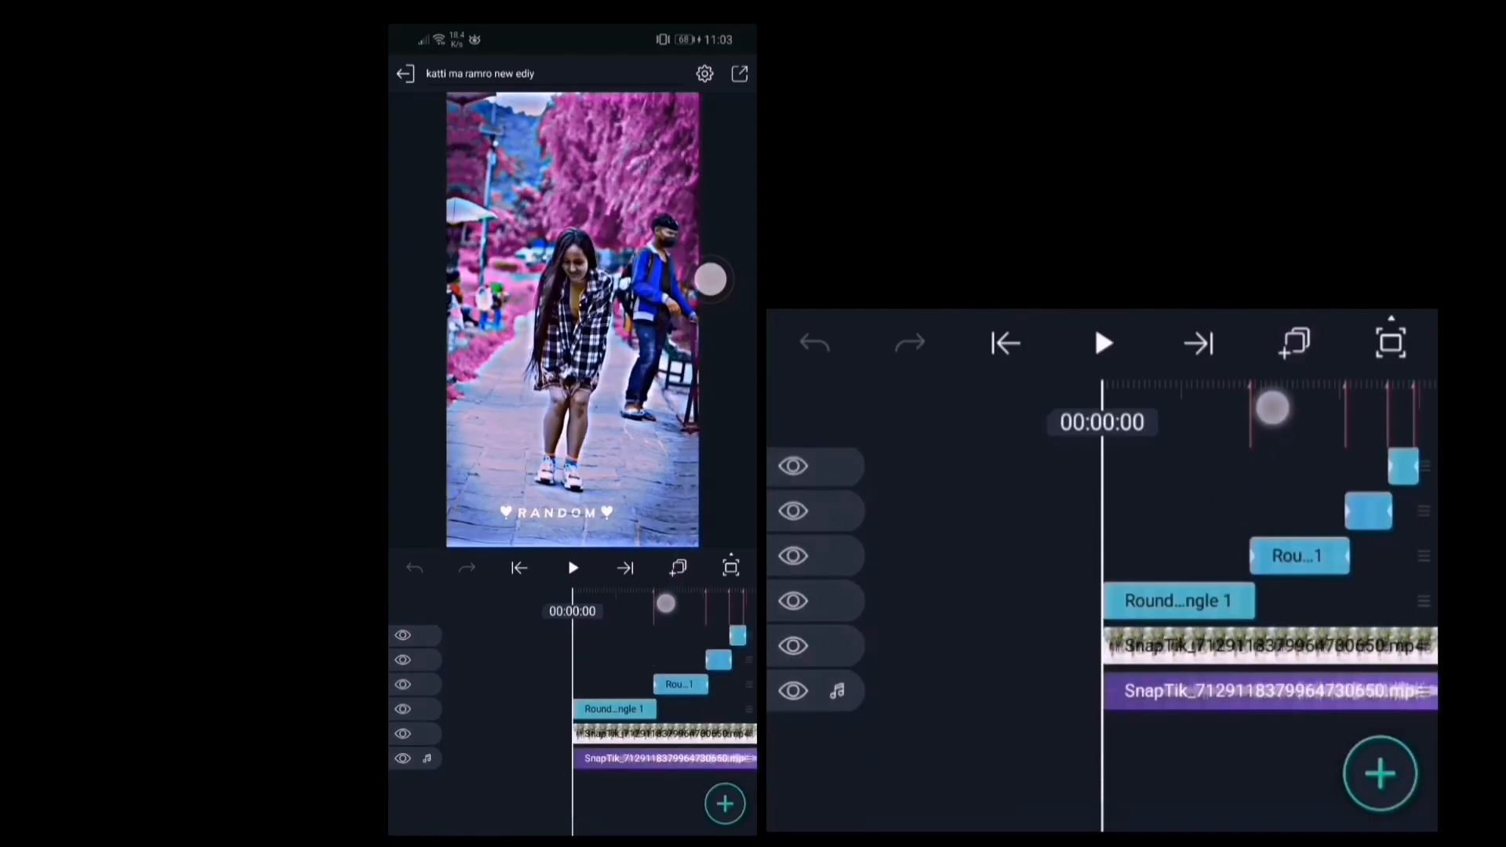
left_click(656, 758)
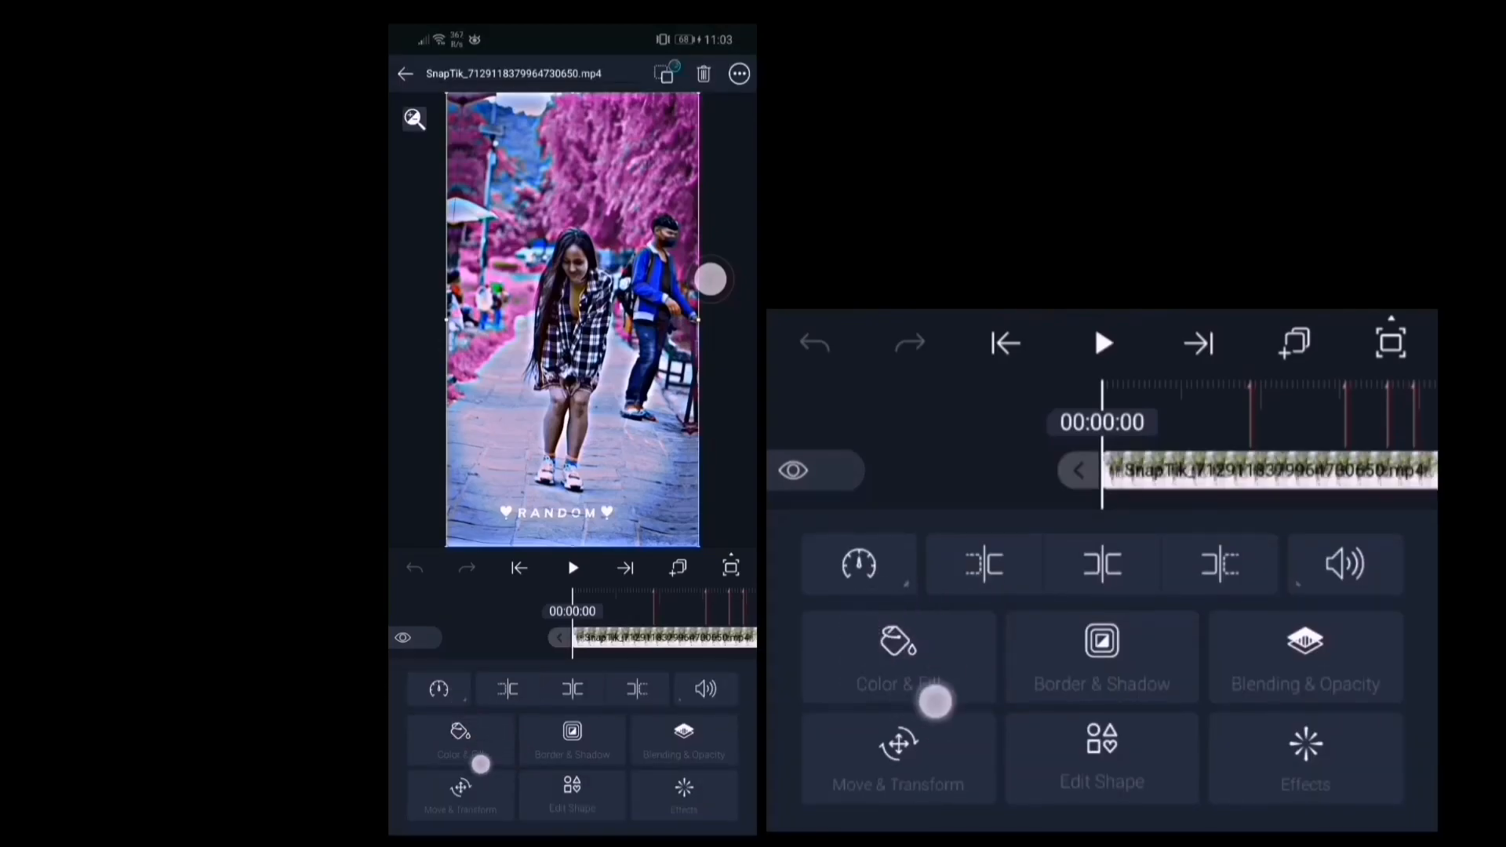
left_click(899, 663)
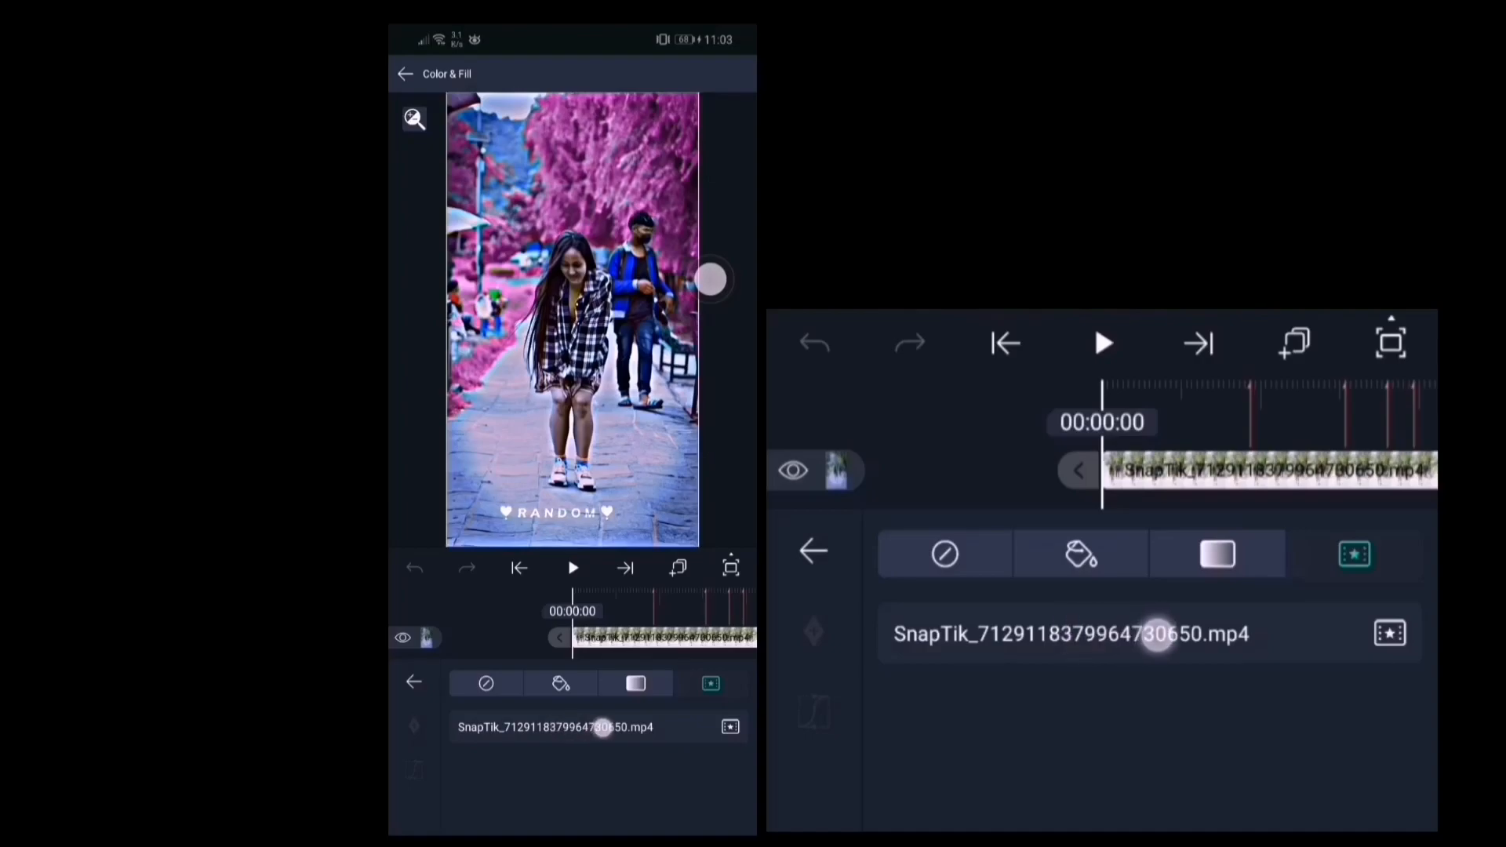
Swap the SnapTik clip's media for another gallery video
left_click(403, 74)
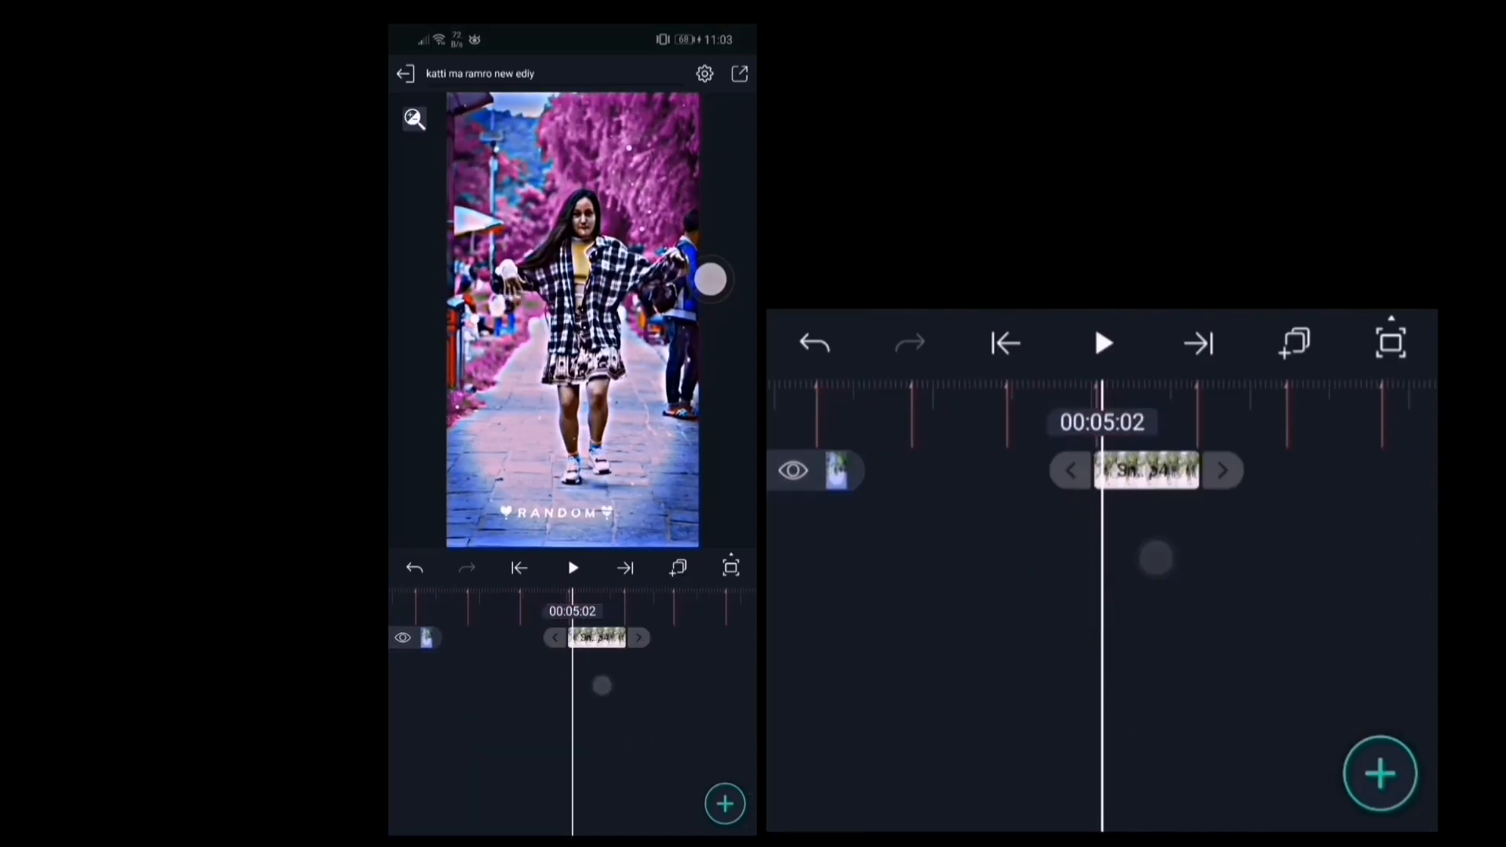
Select the orange RANDOM text layer, edit its wording, and confirm with the checkmark
left_click(598, 637)
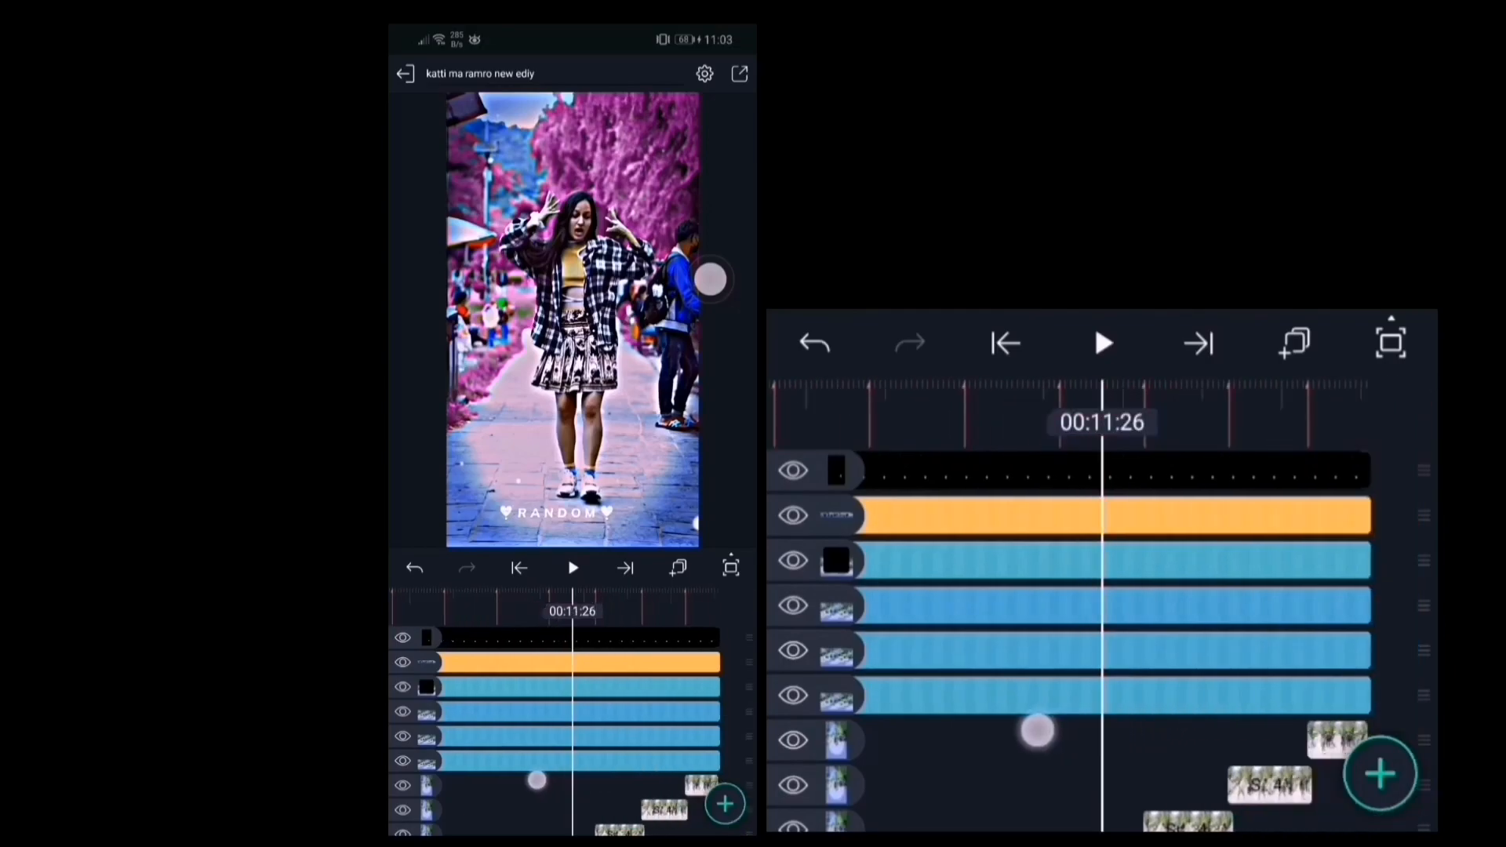
left_click(1005, 343)
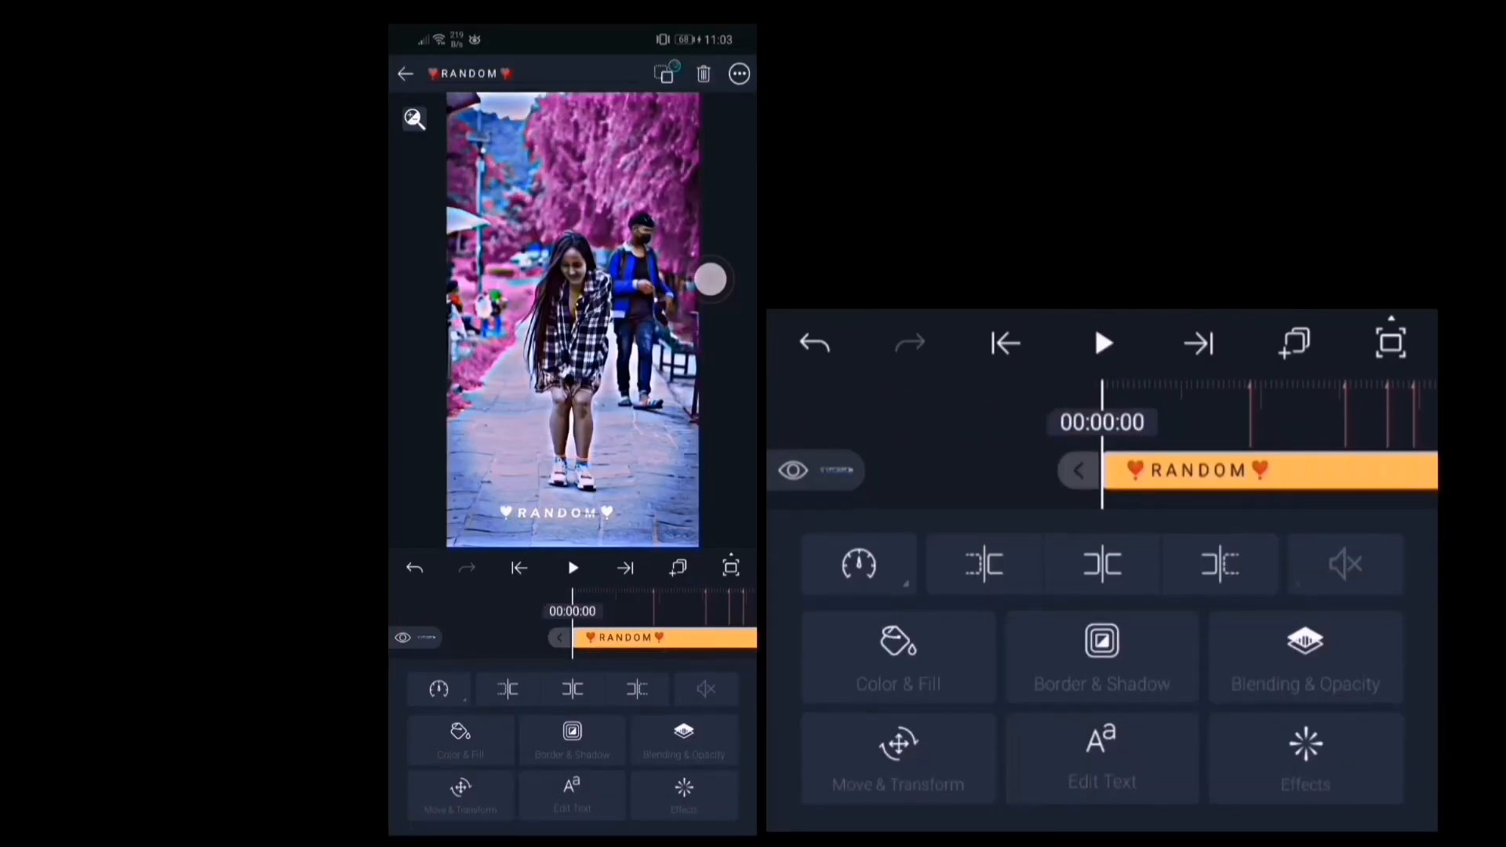
left_click(1101, 758)
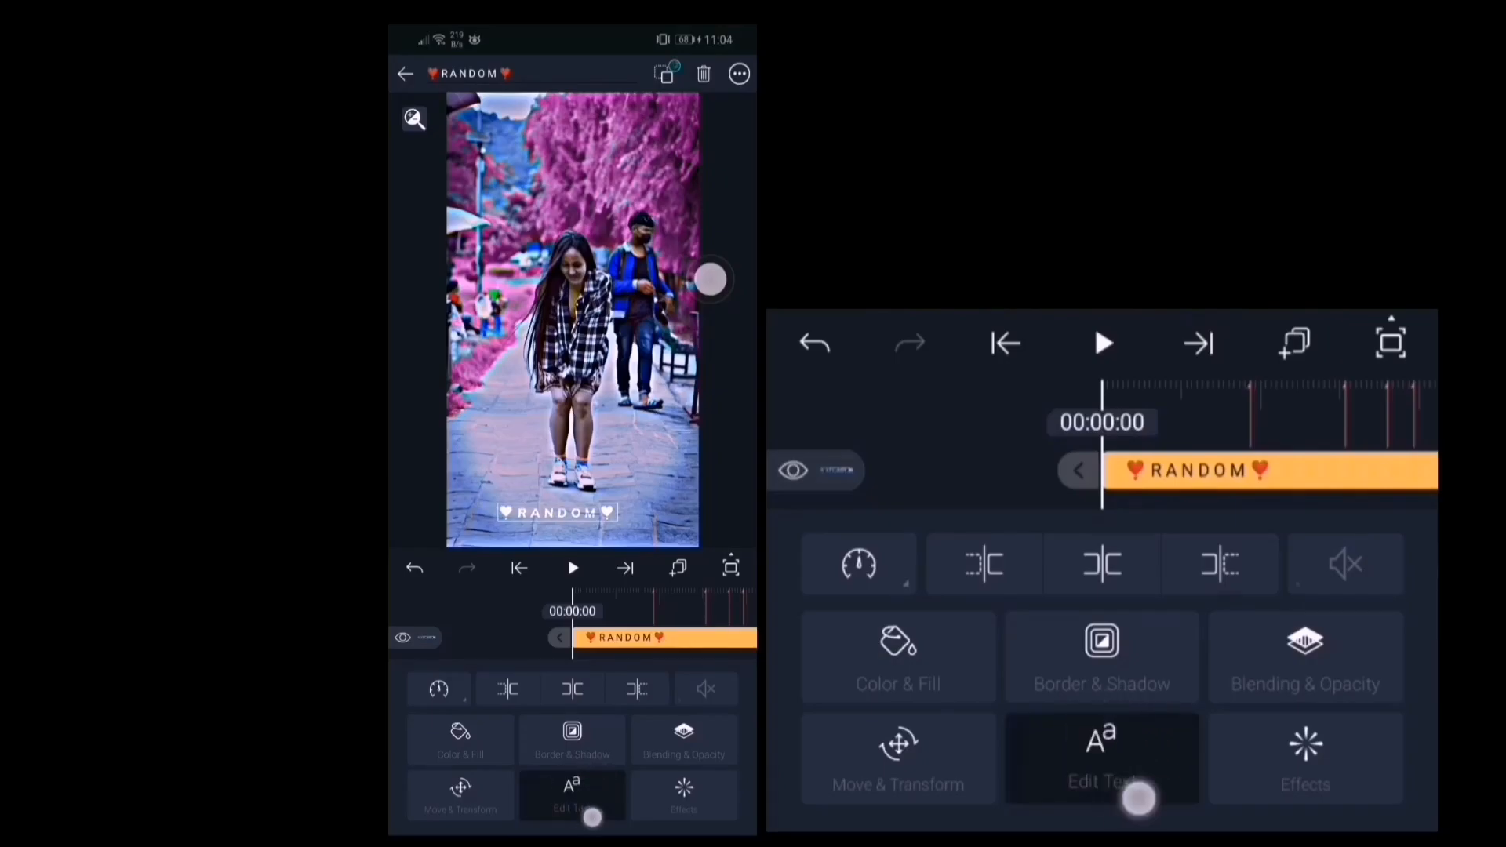
left_click(1101, 758)
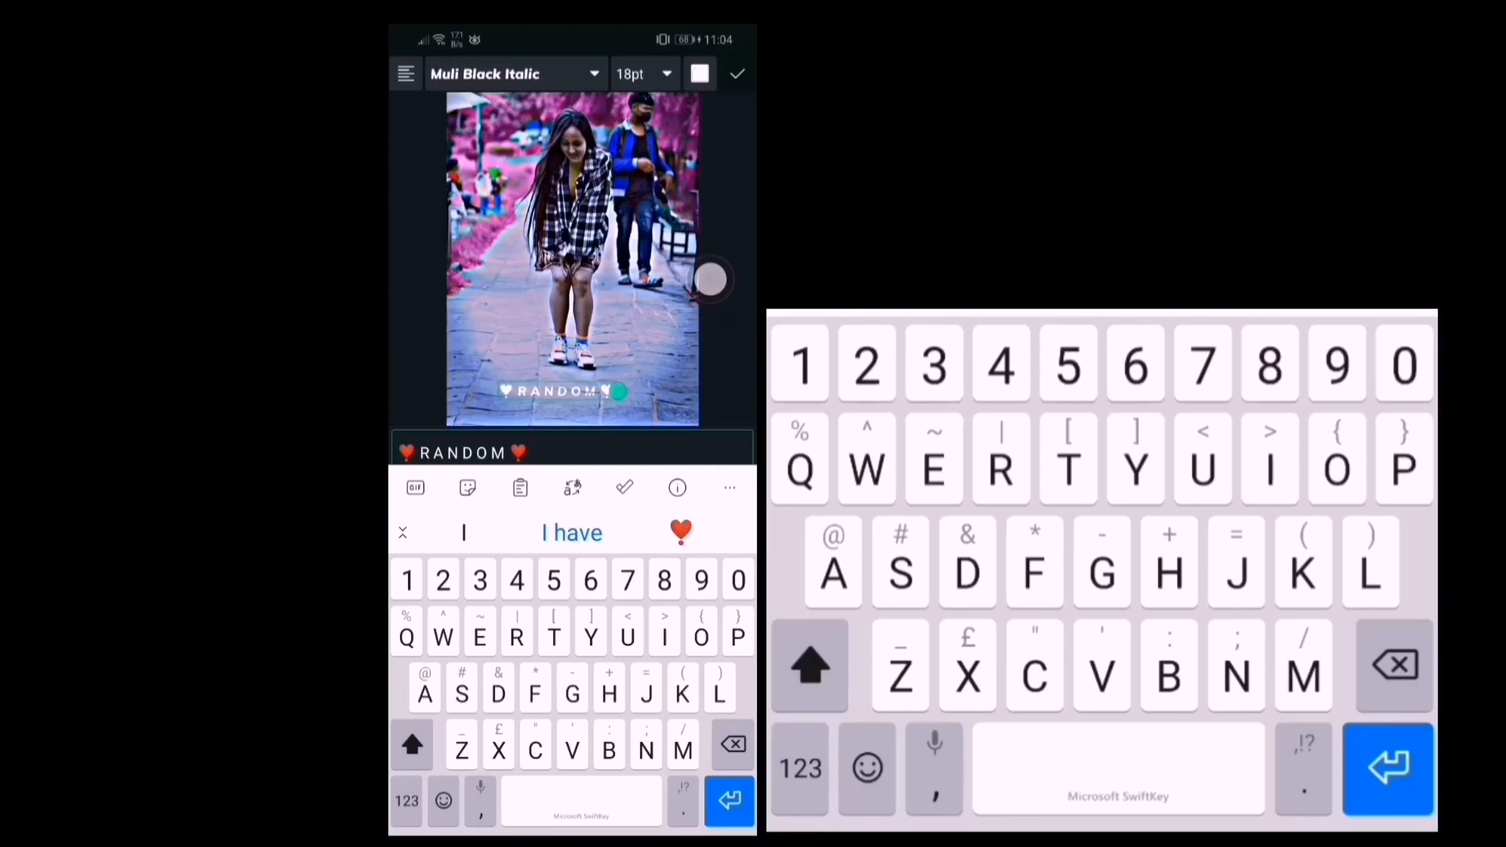
left_click(736, 73)
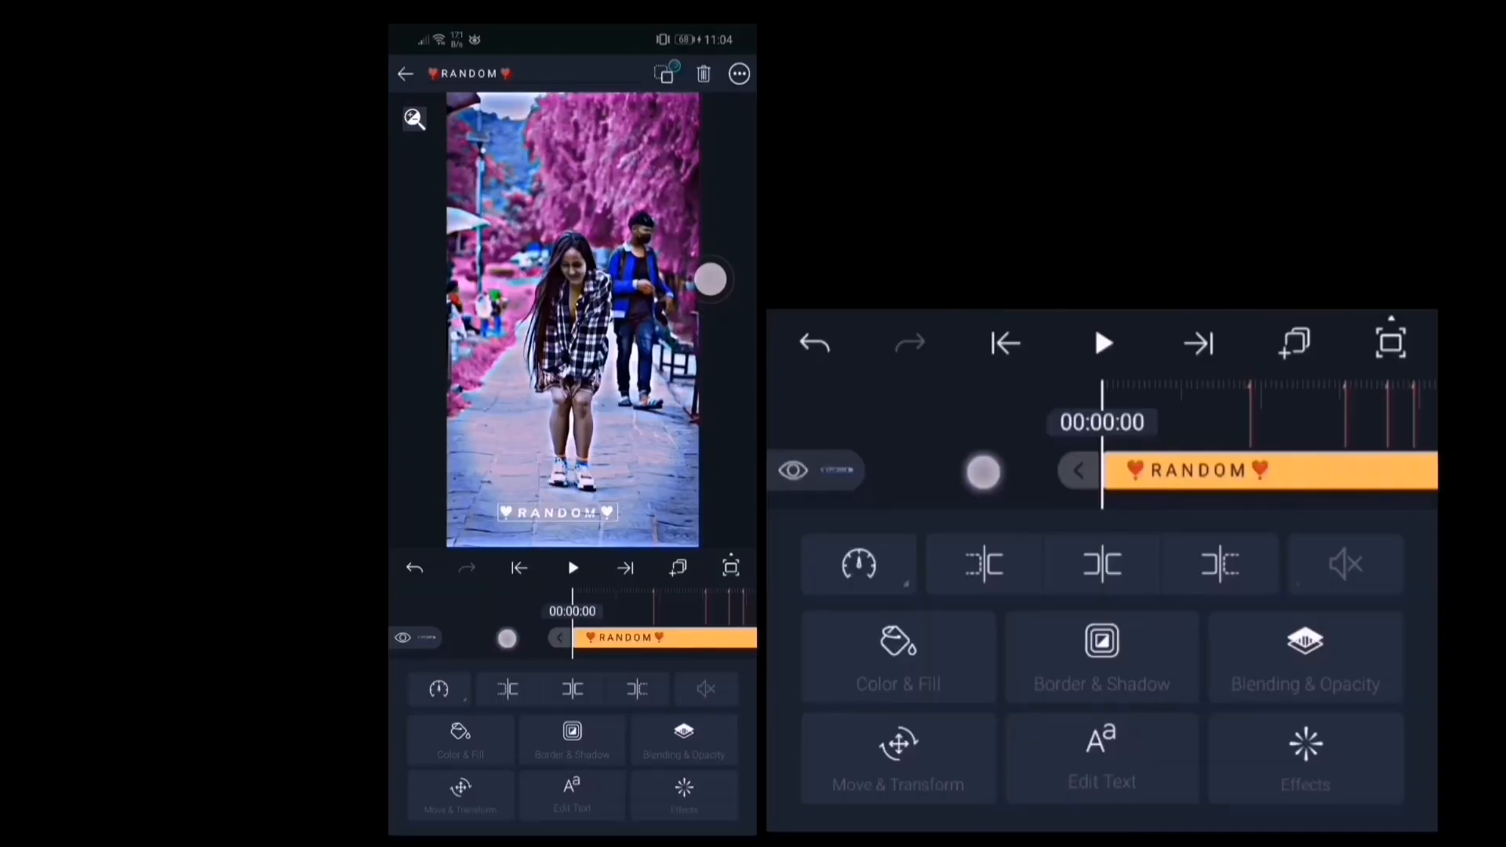